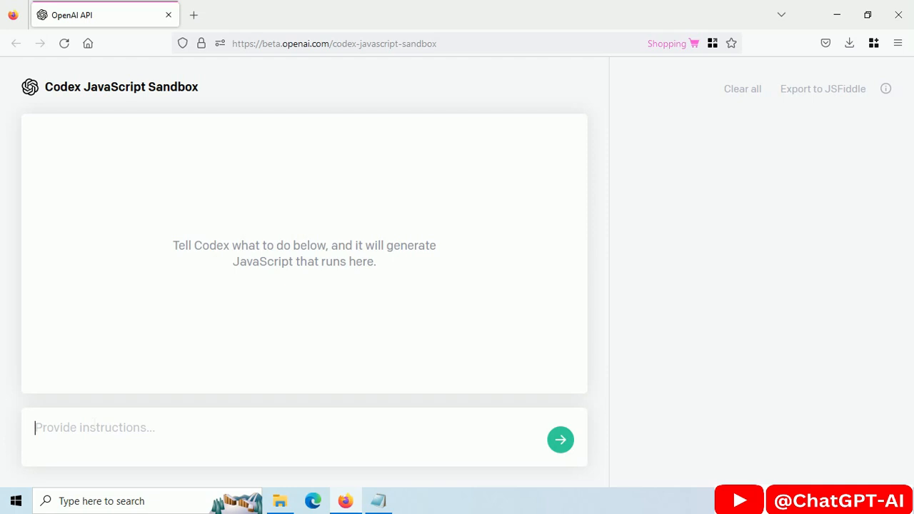
# - Ask Codex to display the bit.ly/background-img image as the page background
pyautogui.write('display this image as backgrou')
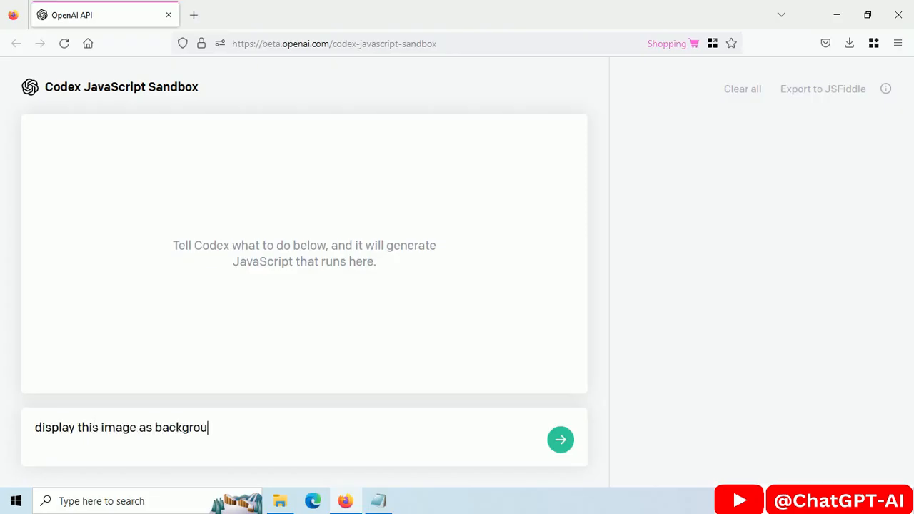
pyautogui.click(561, 439)
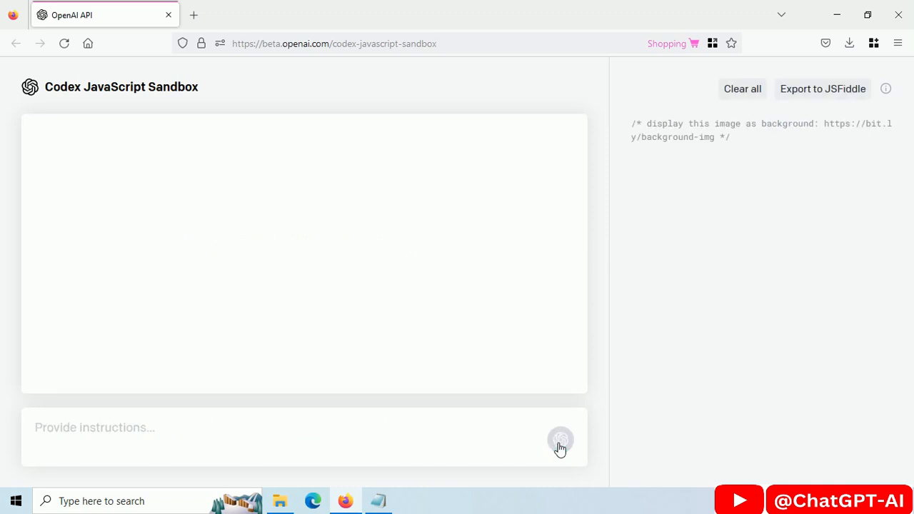
pyautogui.click(561, 440)
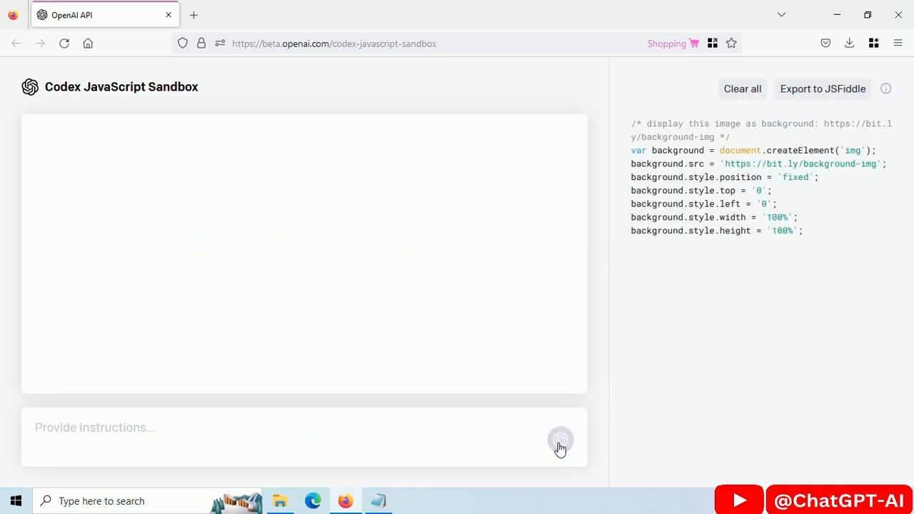
pyautogui.click(561, 439)
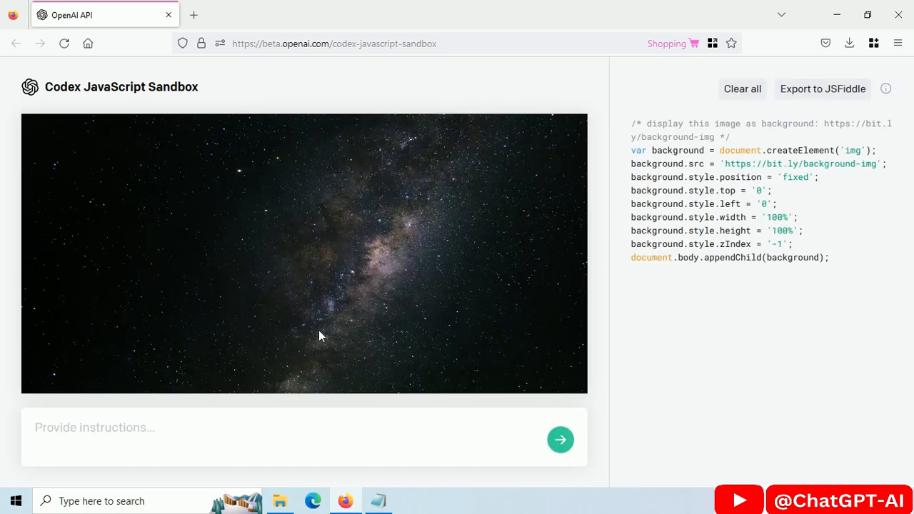
# - Ask Codex to display the spaceship image from bit.ly/spaceship-image
pyautogui.write('display')
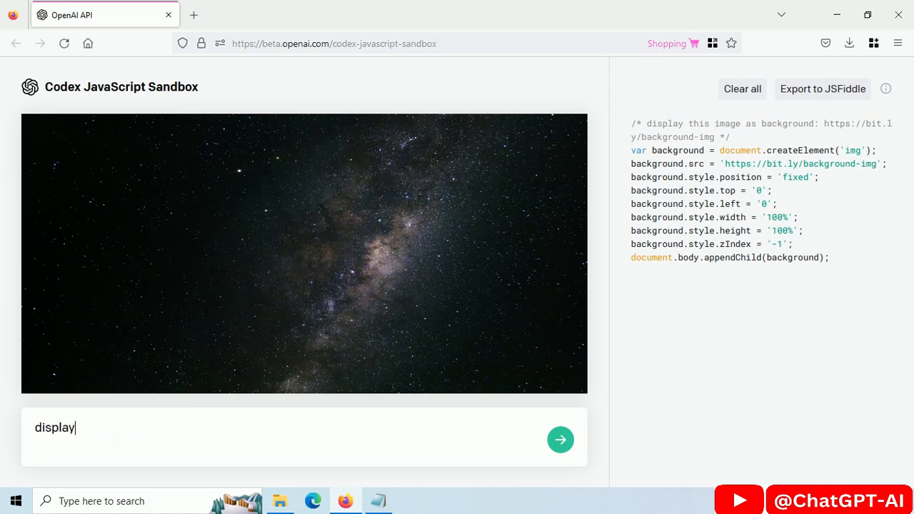
pyautogui.write('this spaceship im')
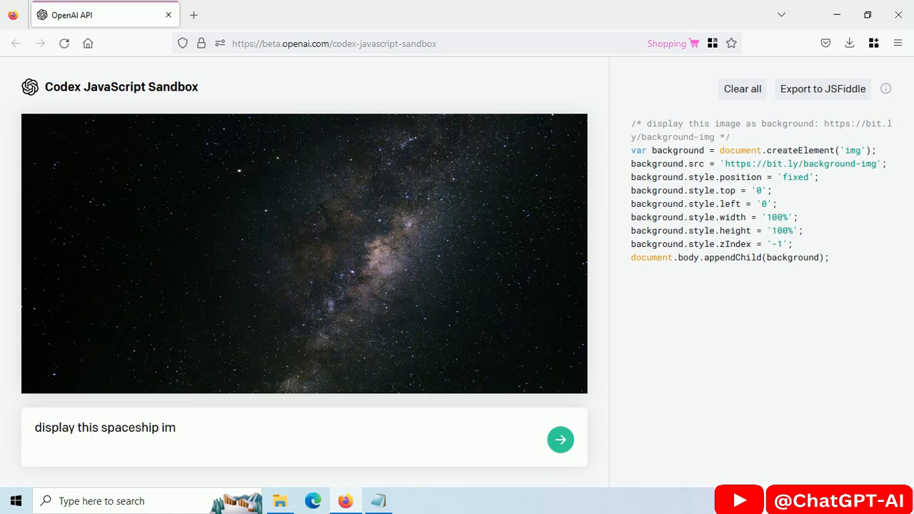
pyautogui.click(560, 439)
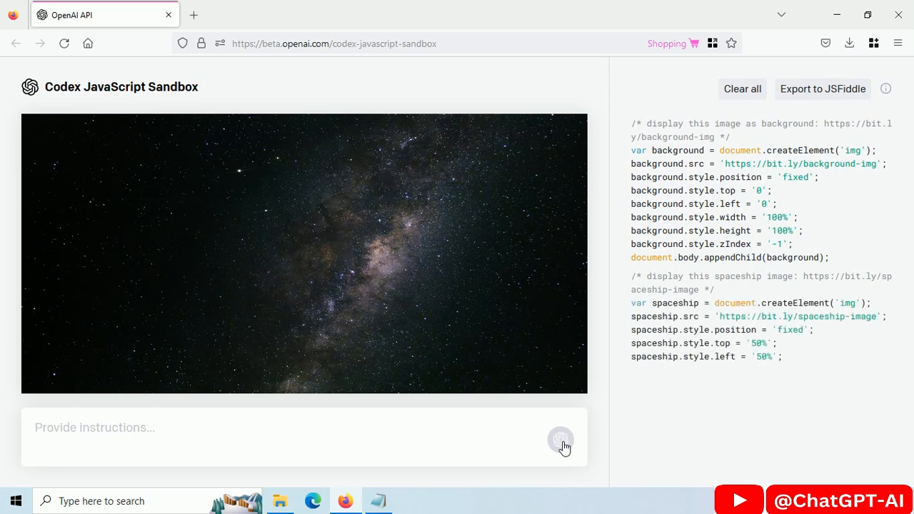
pyautogui.click(561, 440)
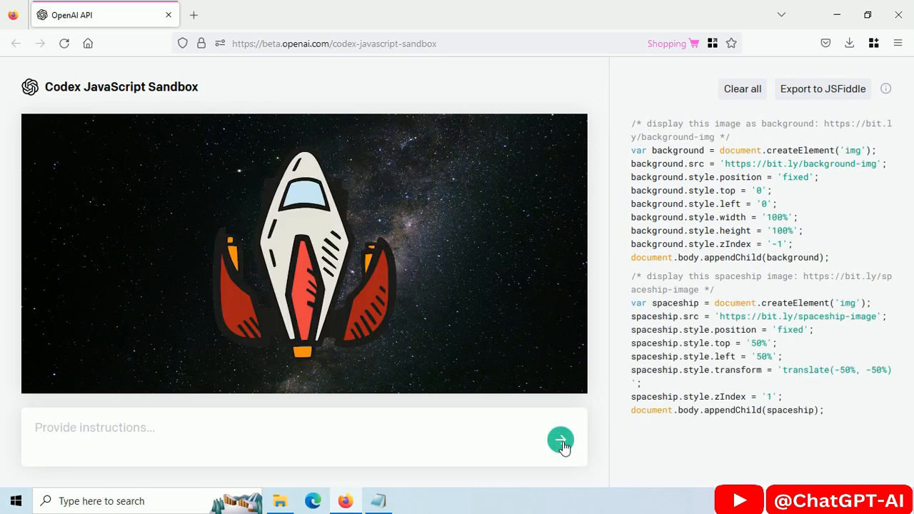
# - Shrink the spaceship image to 10% size, then to 5%
pyautogui.write('make spaceship image 10% s')
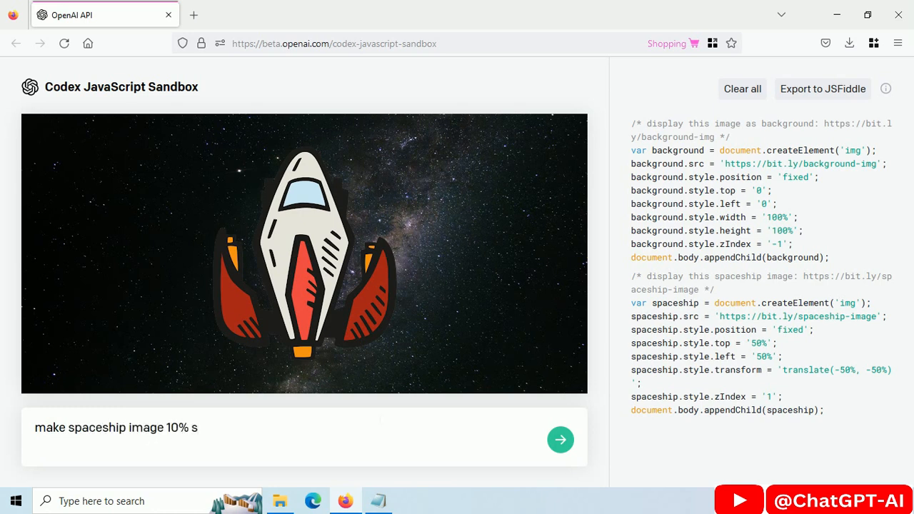
pyautogui.click(561, 440)
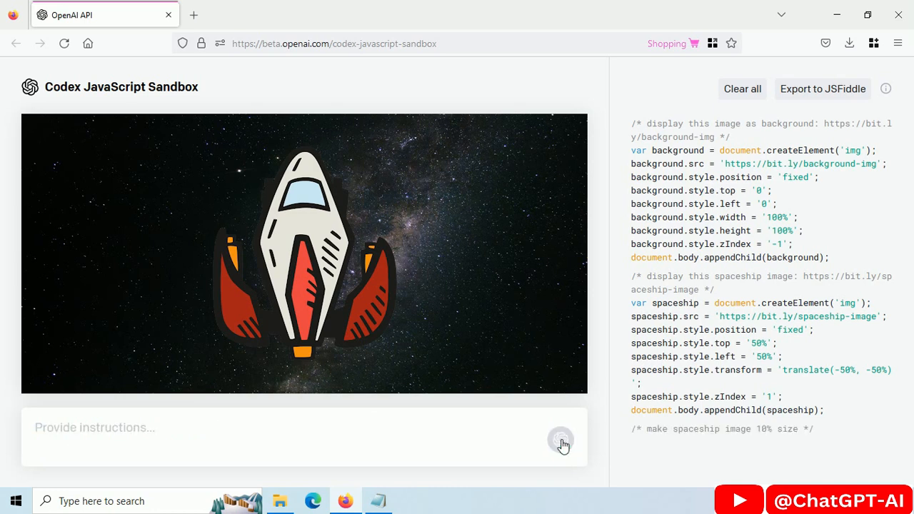
pyautogui.click(561, 440)
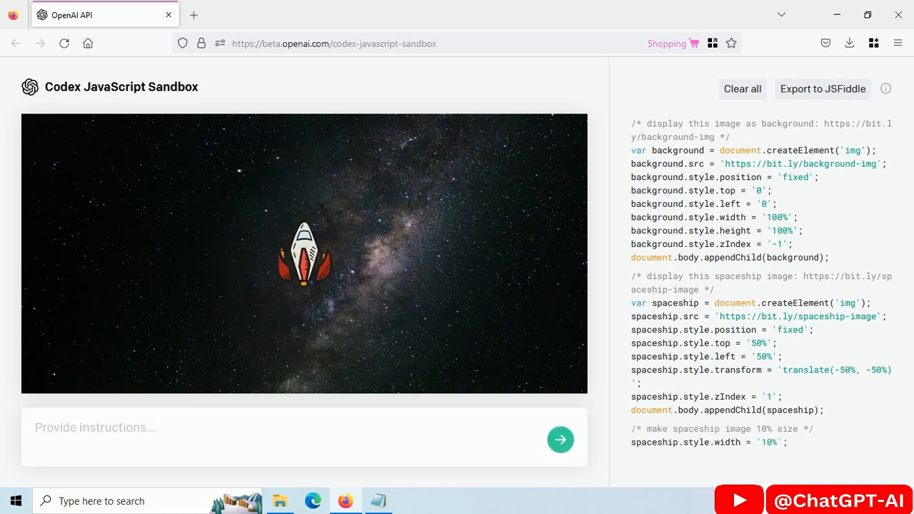
pyautogui.write('make it 5')
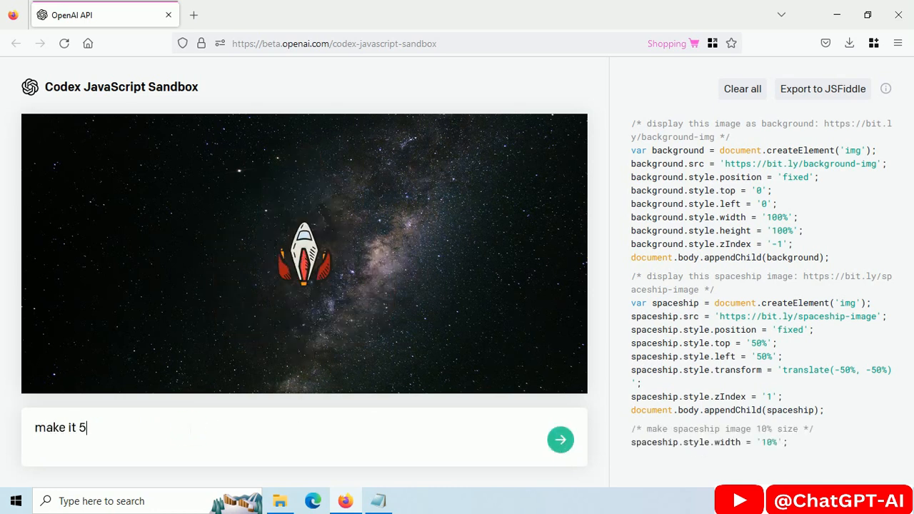
pyautogui.click(561, 439)
pyautogui.write('p')
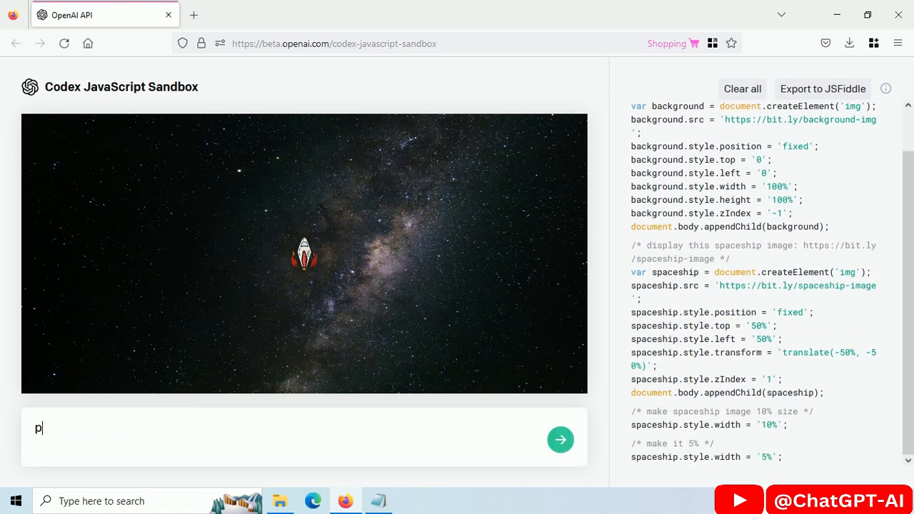
# - Request placing the spaceship image at the bottom of the scene
pyautogui.write('lace spaceship image at bottom')
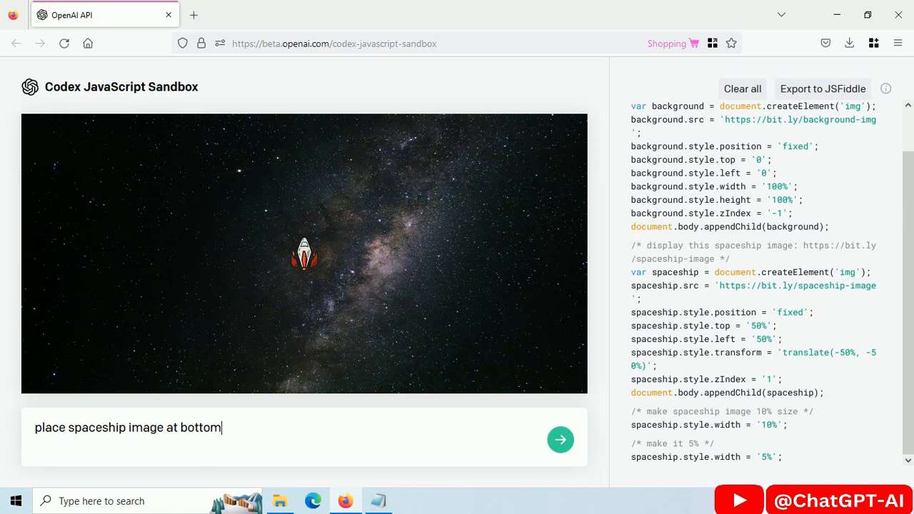
pyautogui.click(561, 439)
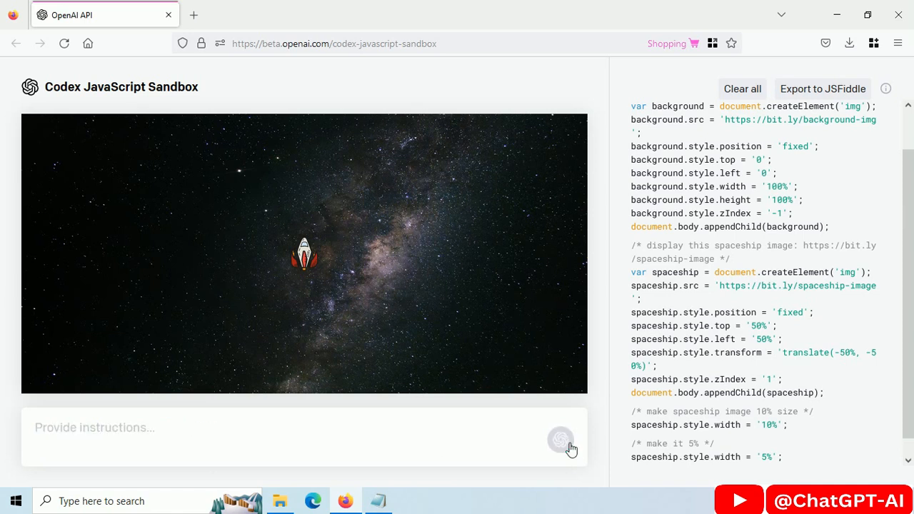
pyautogui.click(561, 440)
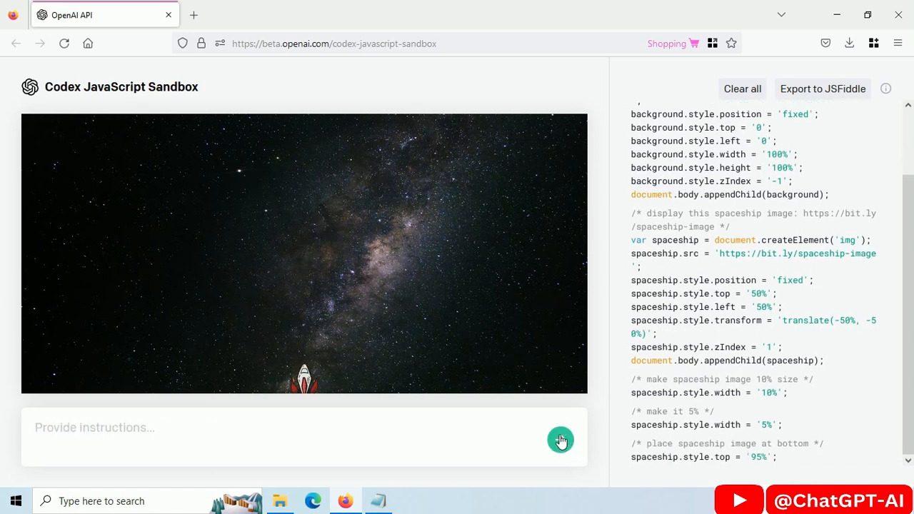
pyautogui.moveTo(371, 407)
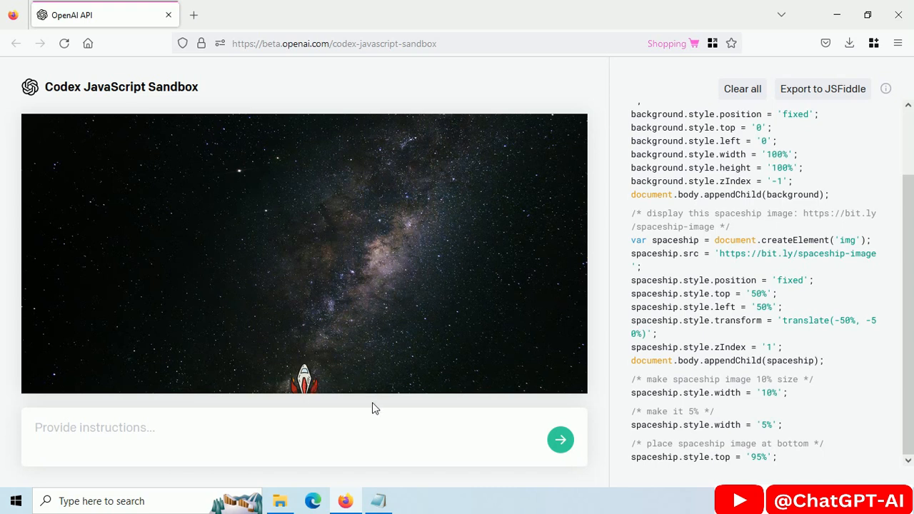
pyautogui.moveTo(459, 307)
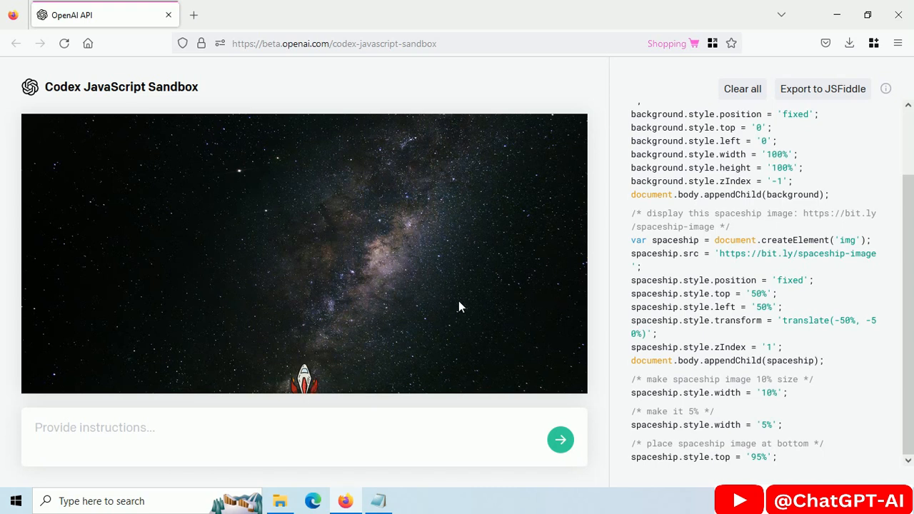
# - Make the spaceship follow the mouse horizontally, keeping its y constant
pyautogui.write('make spaceship im')
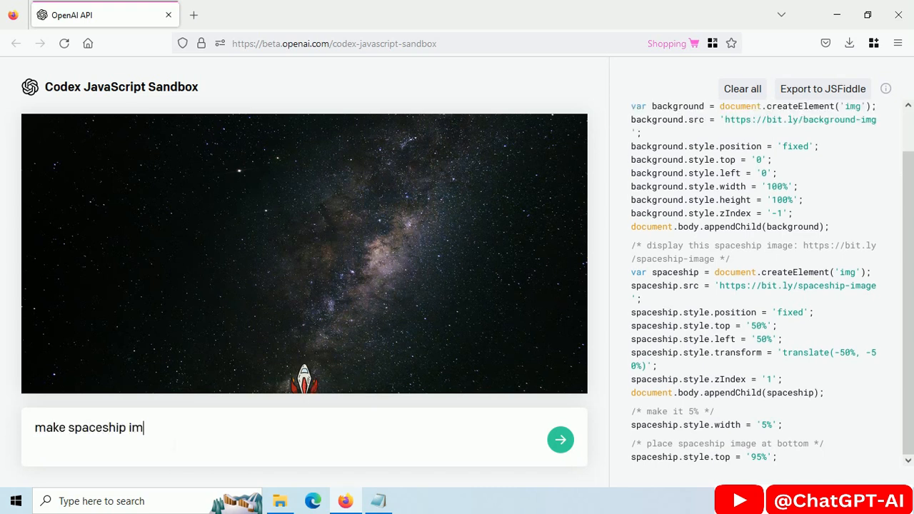
pyautogui.write('age move left or right with mouse movement. k')
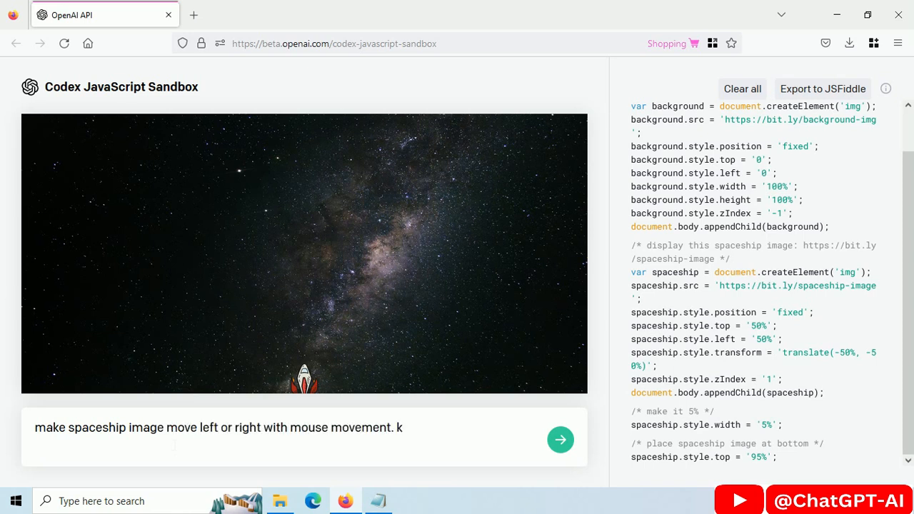
pyautogui.write("eep 'y' constant and x=")
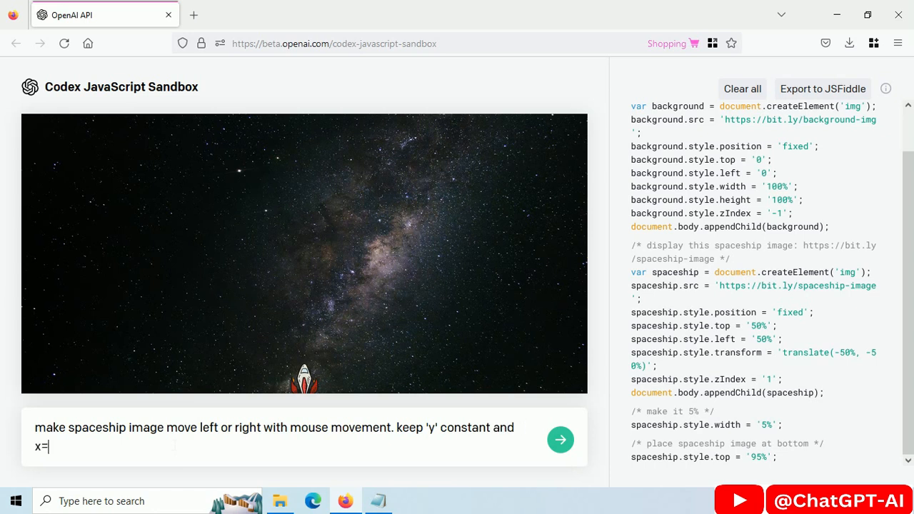
pyautogui.click(561, 439)
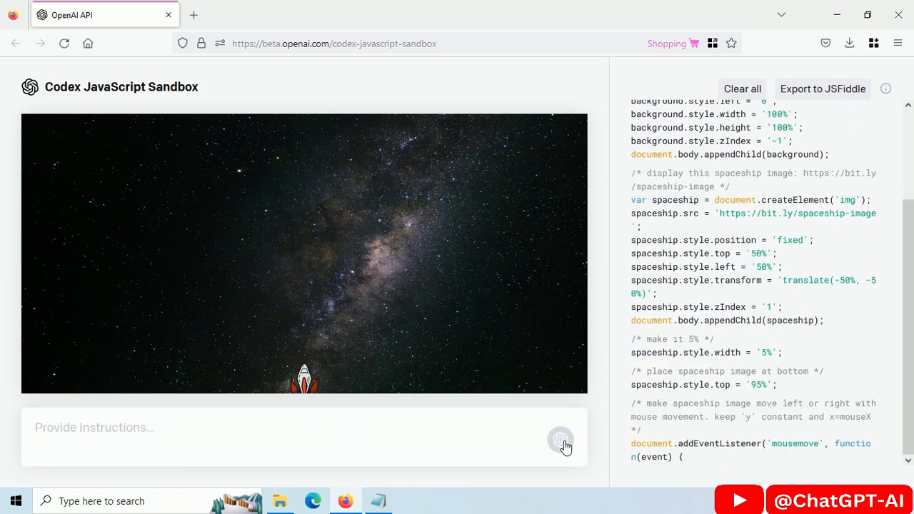
pyautogui.click(561, 439)
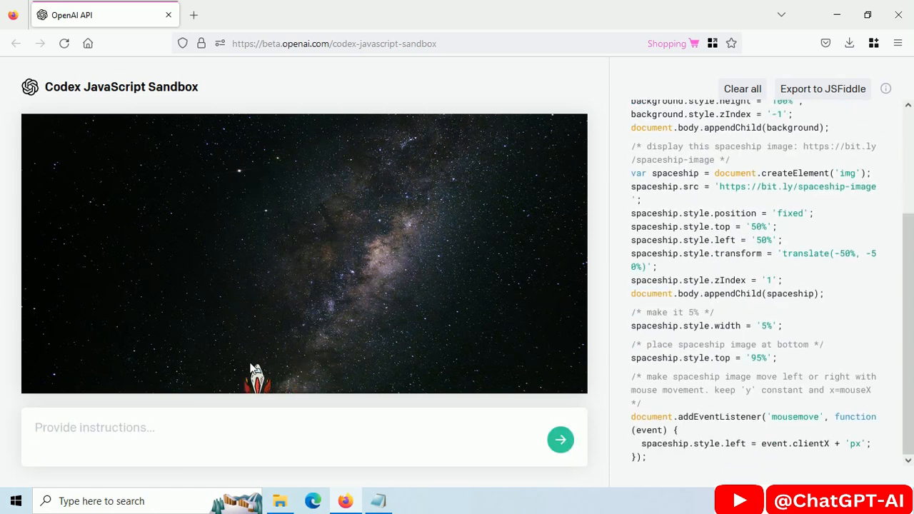
pyautogui.moveTo(362, 339)
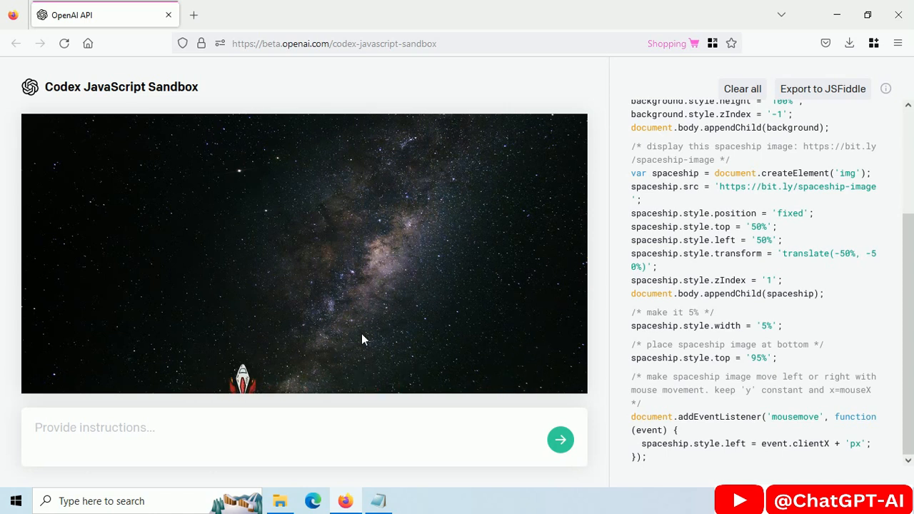
pyautogui.moveTo(245, 320)
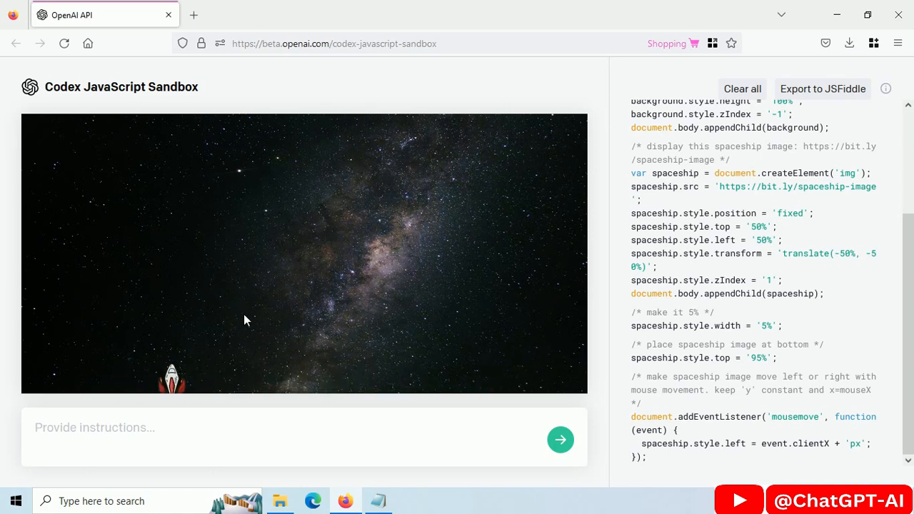
pyautogui.moveTo(254, 375)
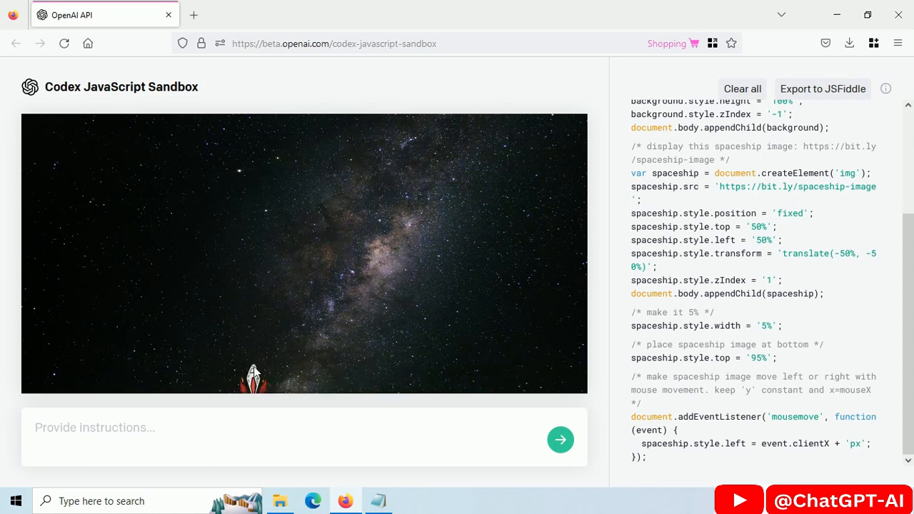
# - Fire bullet images from bit.ly/bullets-image on the space bar and test shooting
pyautogui.write("when you press 'space bar' key display this bullet image: https://bit.ly/bullets-image , at spaceship location and then move bullet image upside. make it look like , spaceship is firing bullets.")
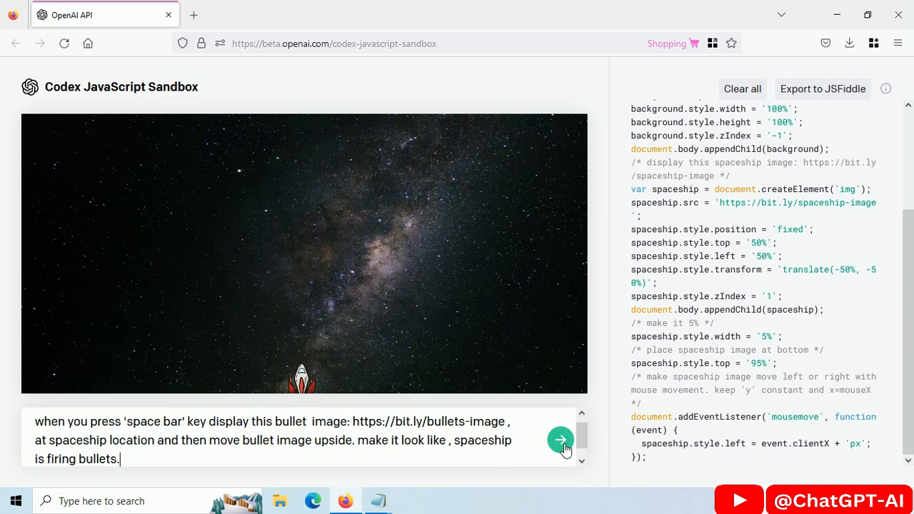
pyautogui.click(561, 439)
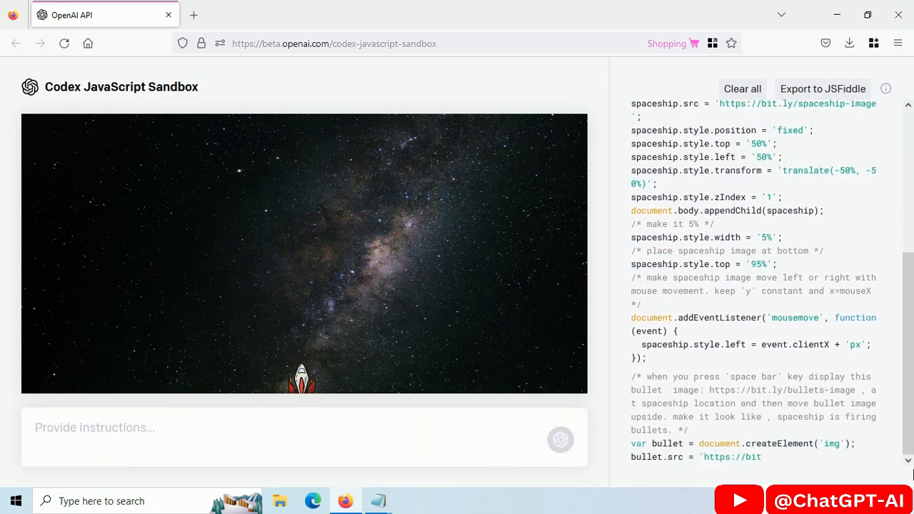
pyautogui.scroll(-3)
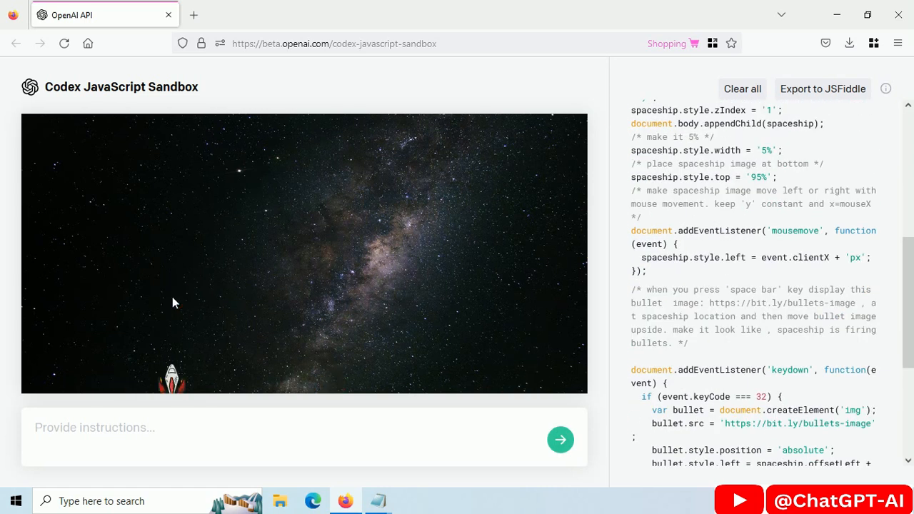
pyautogui.press('space')
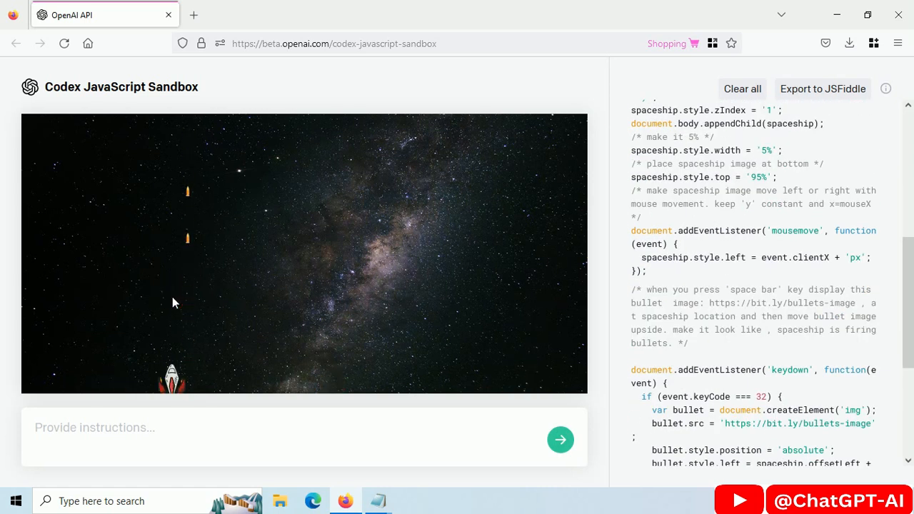
pyautogui.moveTo(292, 326)
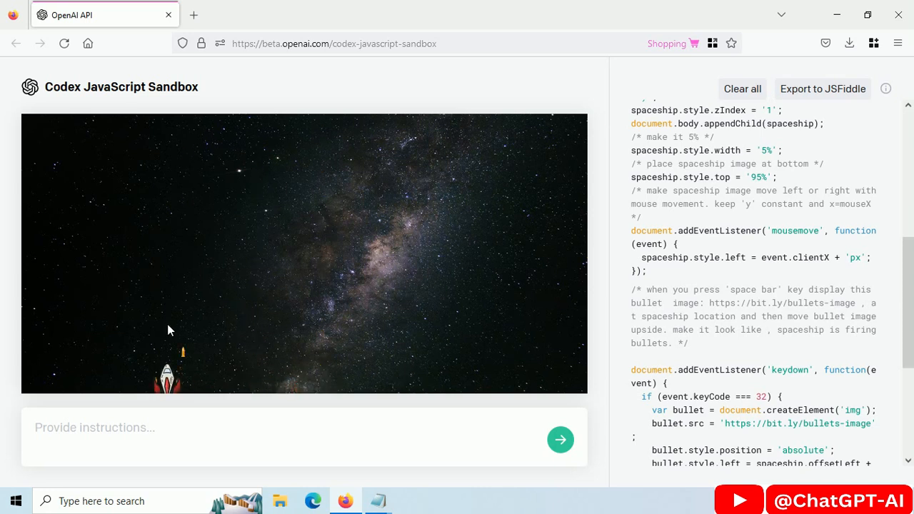
pyautogui.moveTo(257, 338)
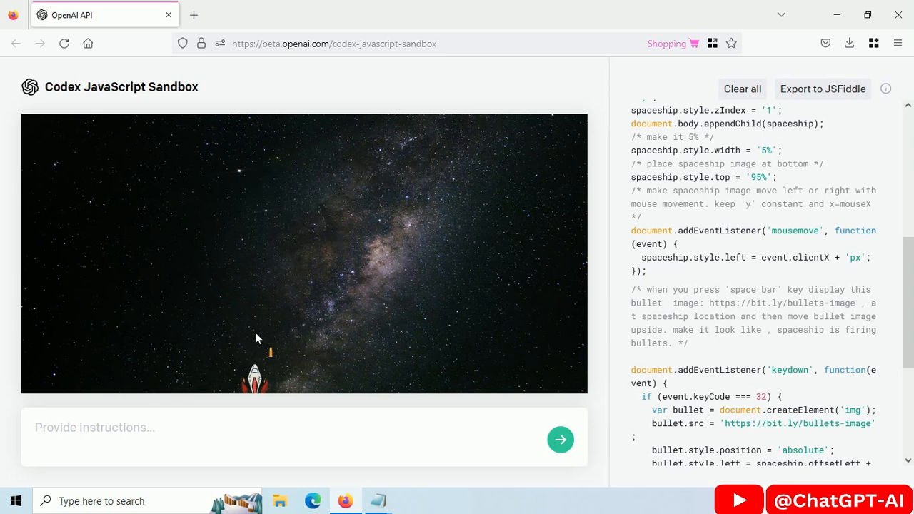
pyautogui.moveTo(318, 336)
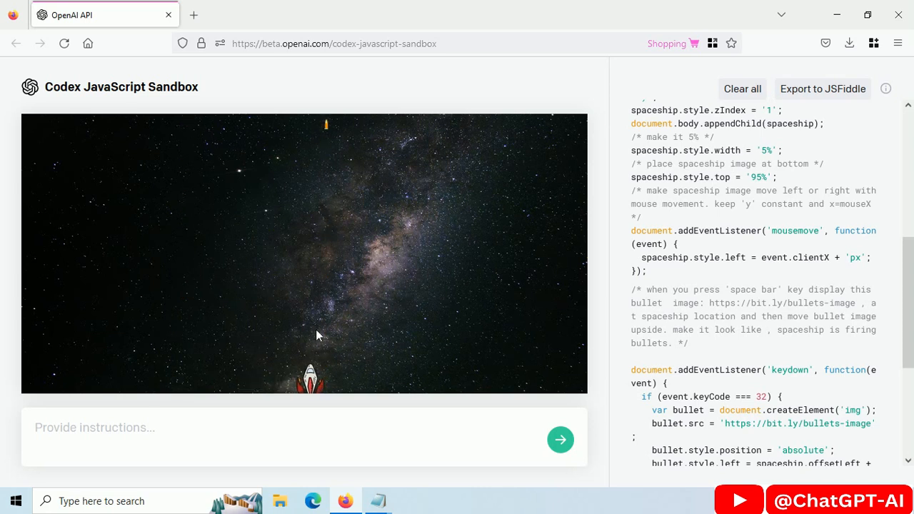
# - Spawn the bit.ly/enemy-images enemy every 4 seconds at a random x position
pyautogui.write('this is enemy image:https://bit.ly/enemy-images.')
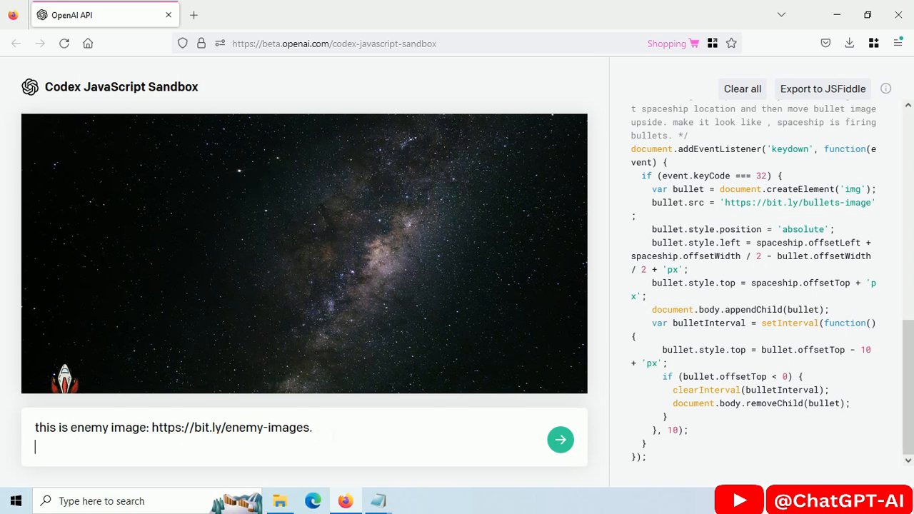
pyautogui.write('create new enemy every')
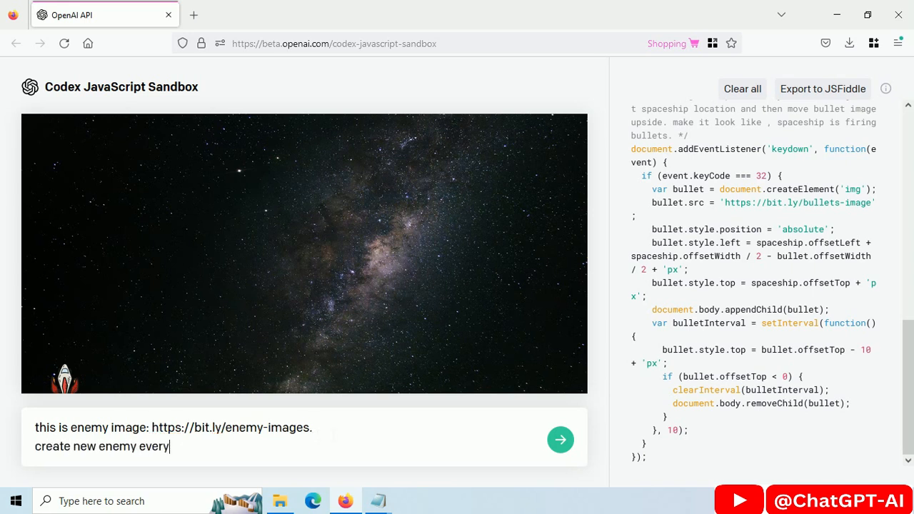
pyautogui.write('4 second t')
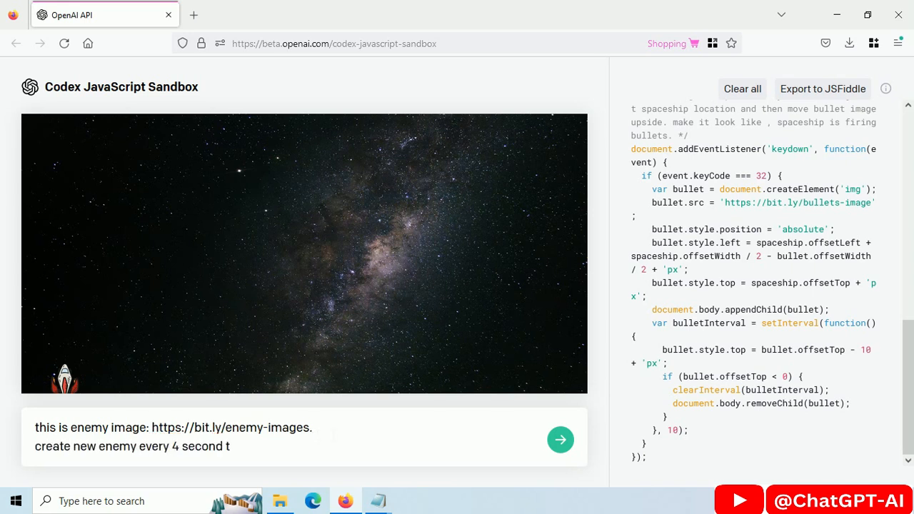
pyautogui.write('at location x= ran')
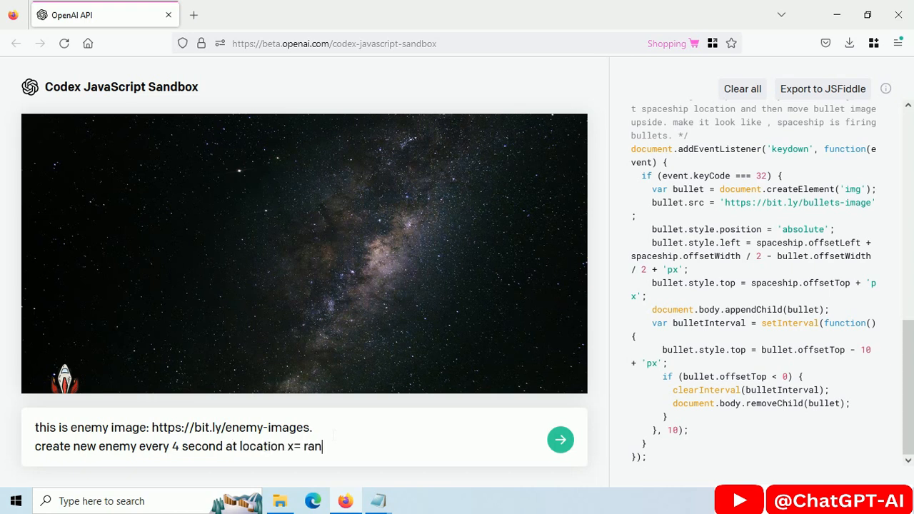
pyautogui.click(561, 439)
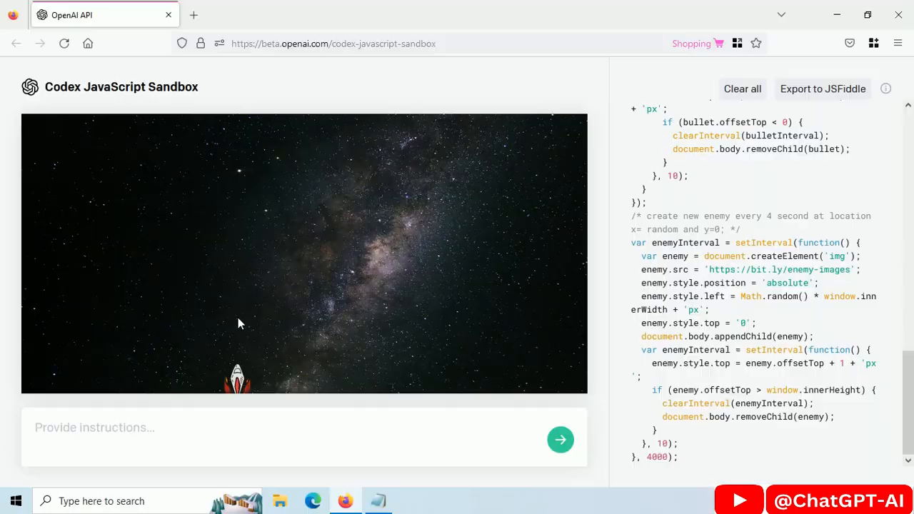
pyautogui.moveTo(568, 352)
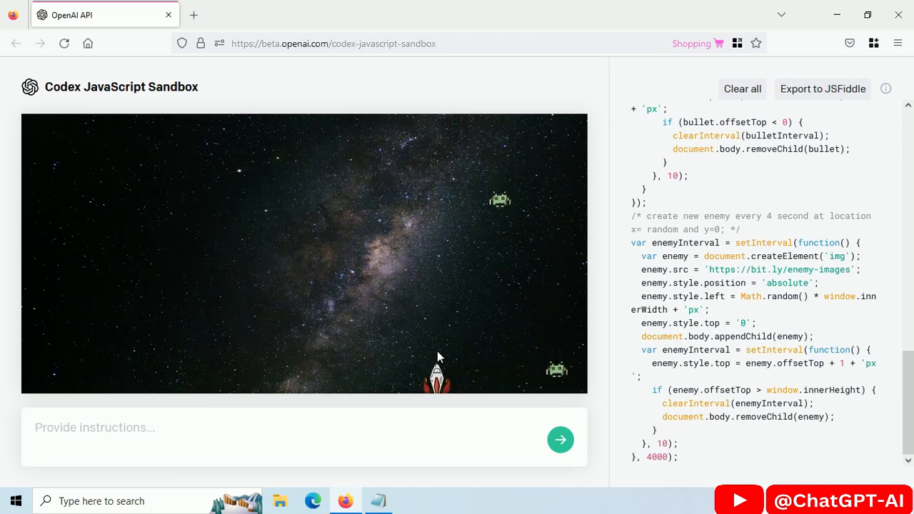
# - Request removing enemies when bullet and enemy images overlap, adding 1 to score
pyautogui.write('add collision  detection.')
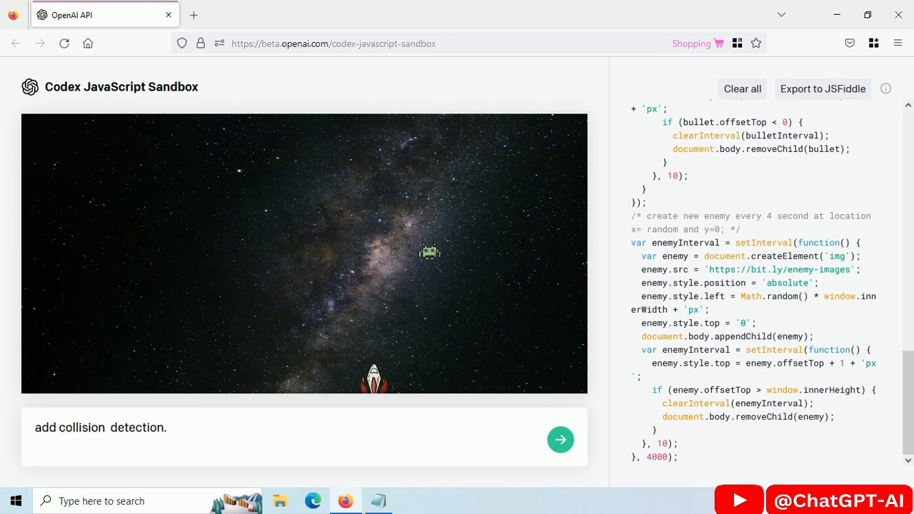
pyautogui.write('if bullet and enemy image overlap, then remove that enemy image and increase score by 1.')
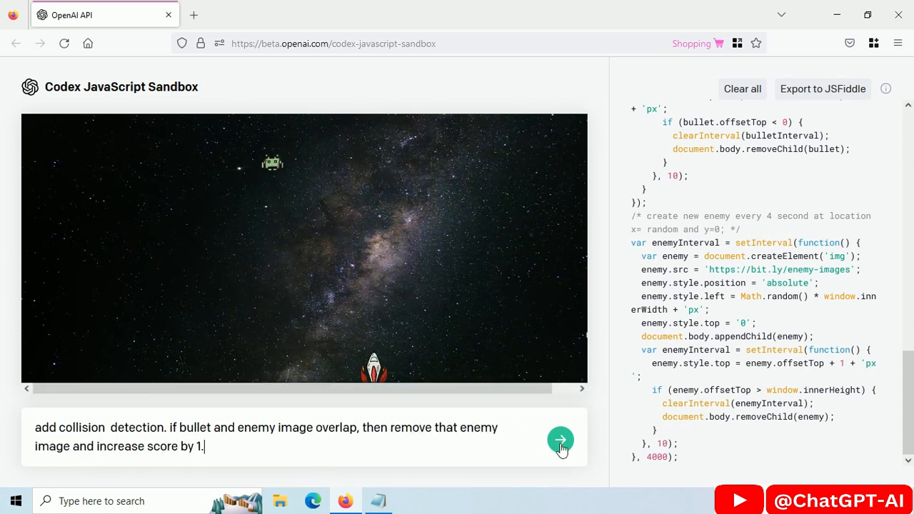
pyautogui.click(561, 440)
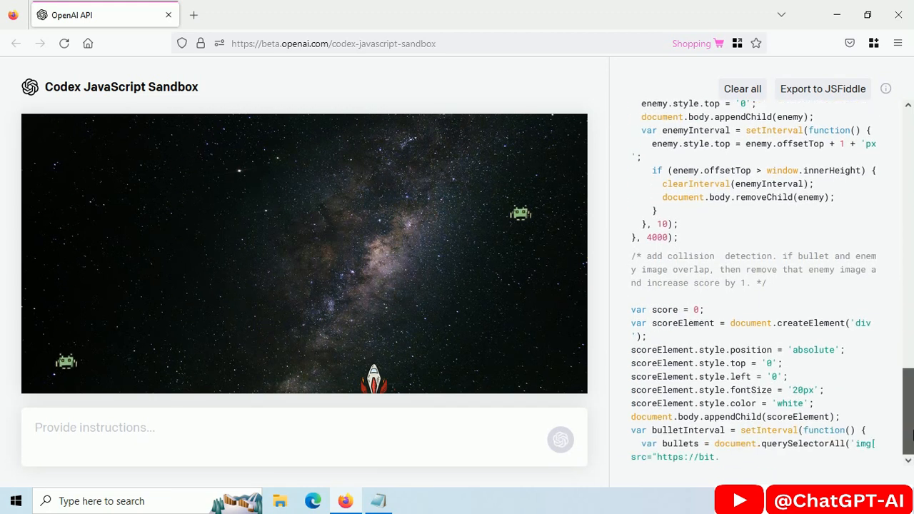
pyautogui.scroll(-3)
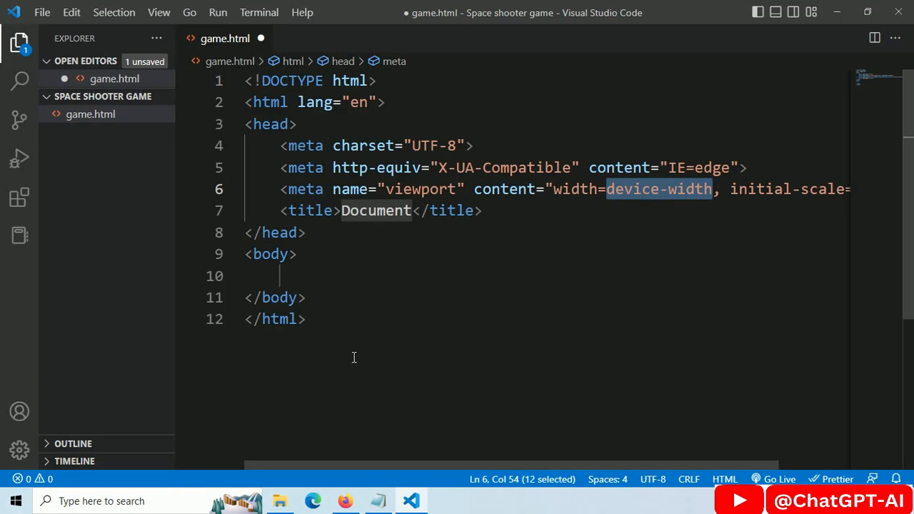
# - Change the game.html title to 'Space Shooter Game'
pyautogui.write('Space Shooter Game')
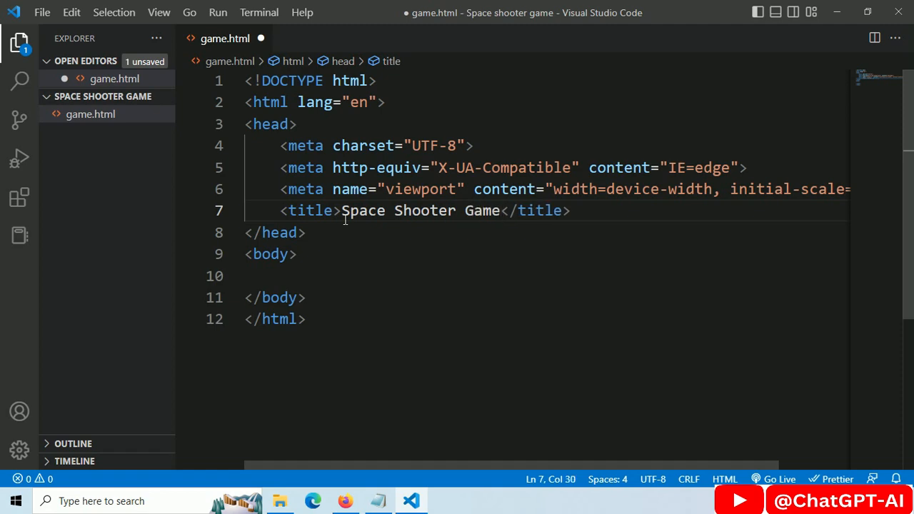
pyautogui.scroll(-3)
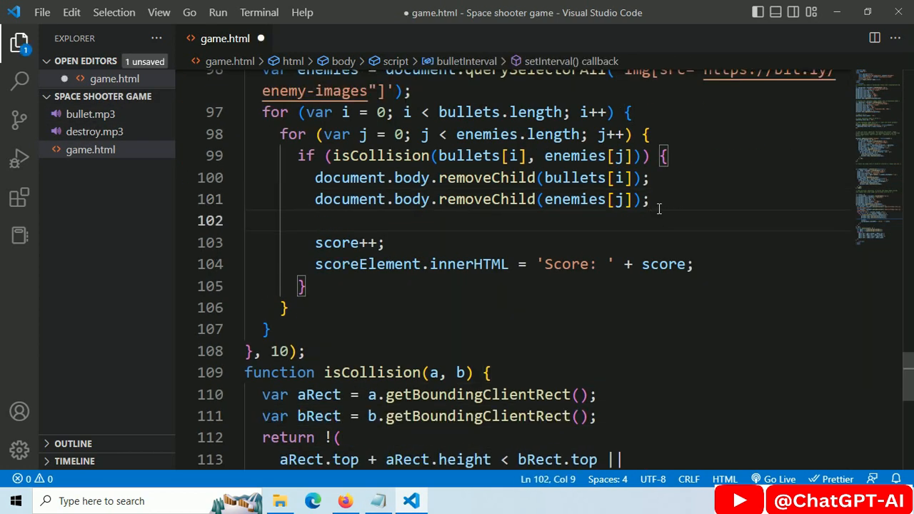
# - Play destroy.mp3 on enemy hits and add a firing Audio for bullet shots
pyautogui.write('var destroy=new Audio()')
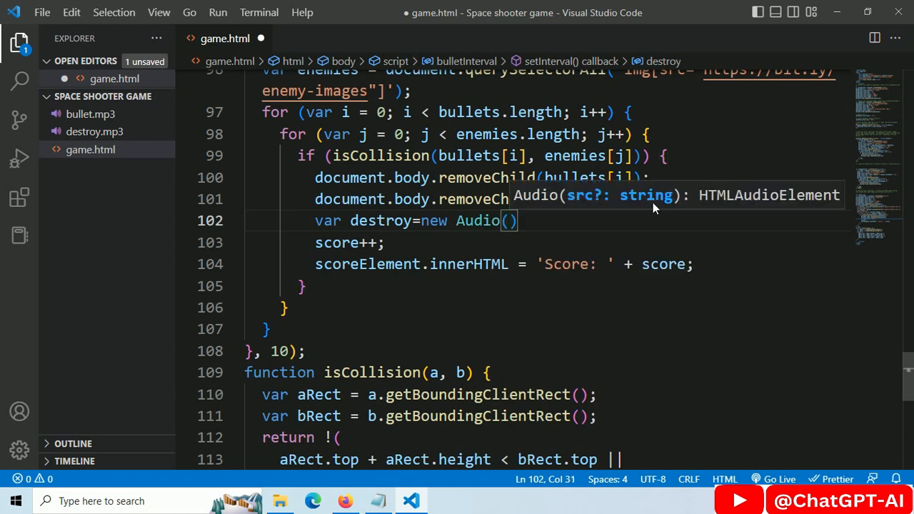
pyautogui.write("'destroy.mp3'")
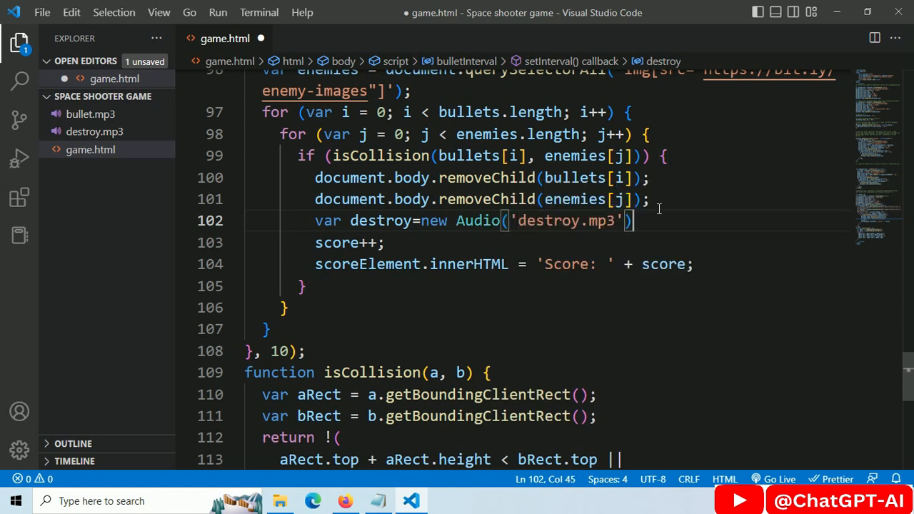
pyautogui.write('destroy.play();')
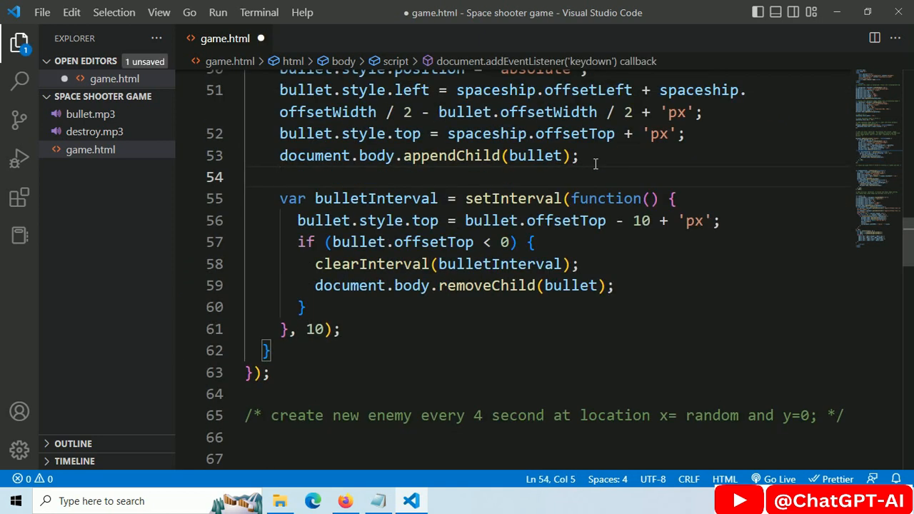
pyautogui.write("var firing=new Audio('')")
pyautogui.write('firing.')
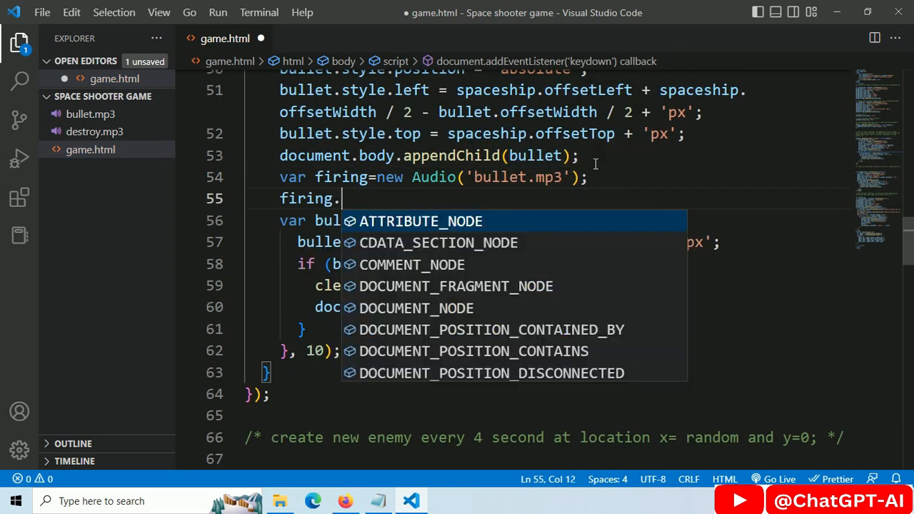
pyautogui.rightClick(503, 199)
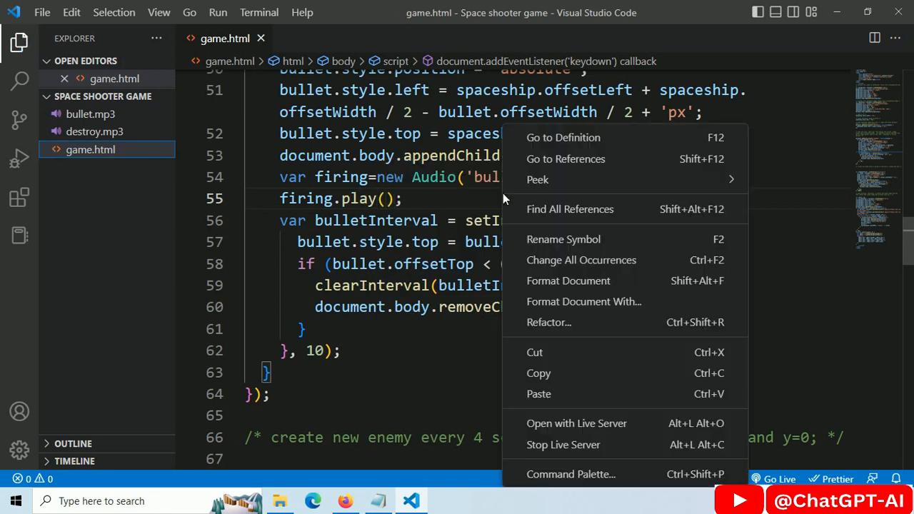